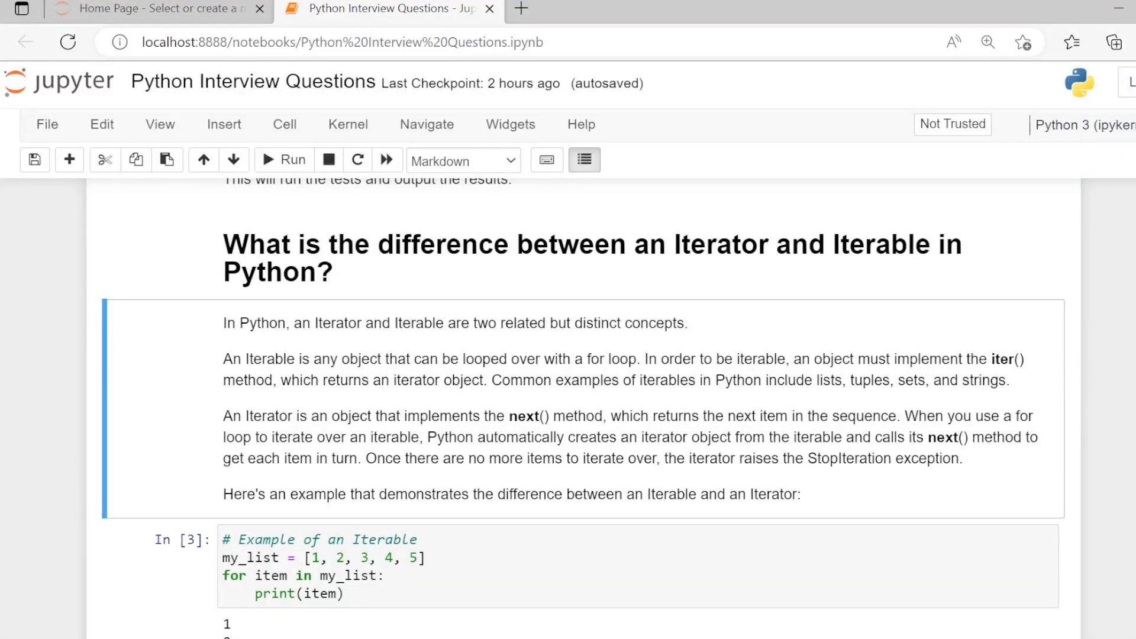
{"action": "mouse_move", "coordinate": [648, 316]}
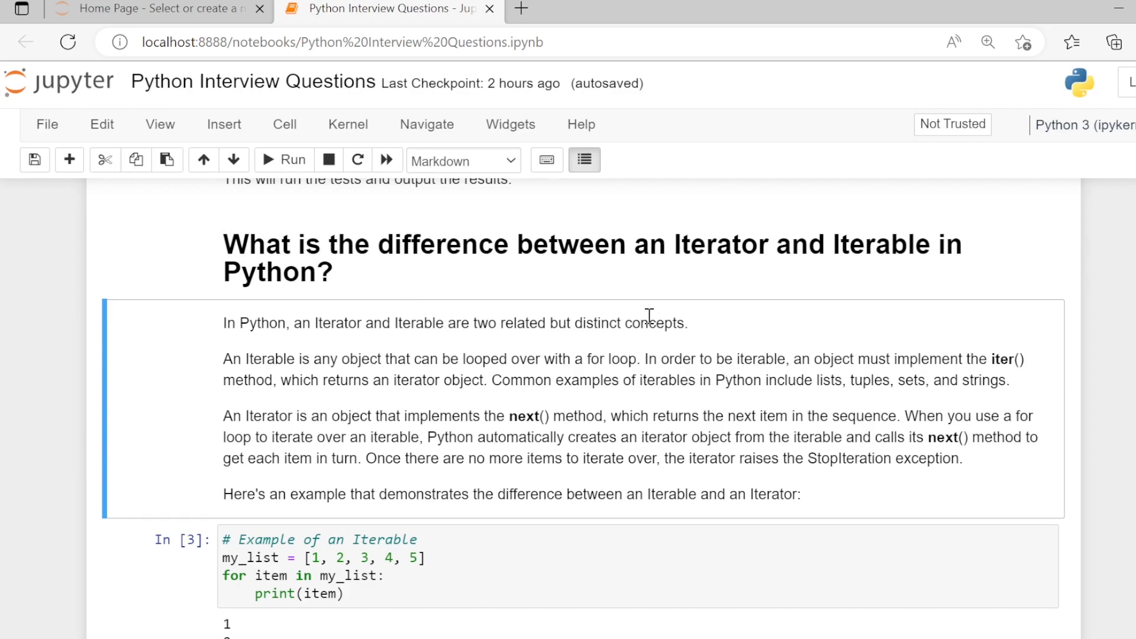
{"action": "mouse_move", "coordinate": [690, 322]}
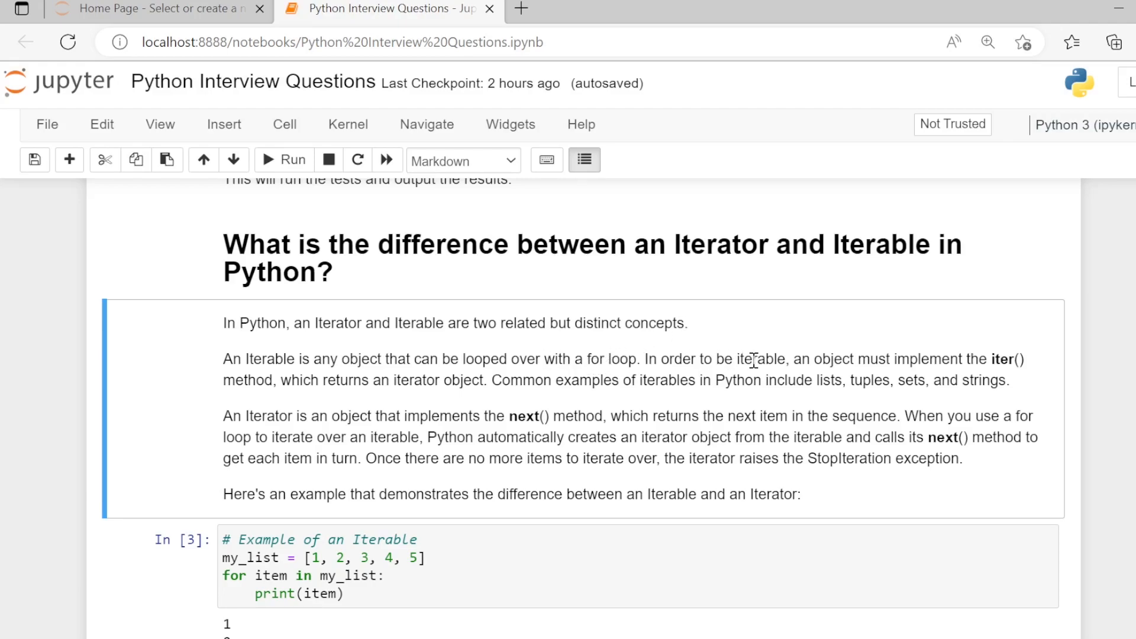
{"action": "mouse_move", "coordinate": [992, 362]}
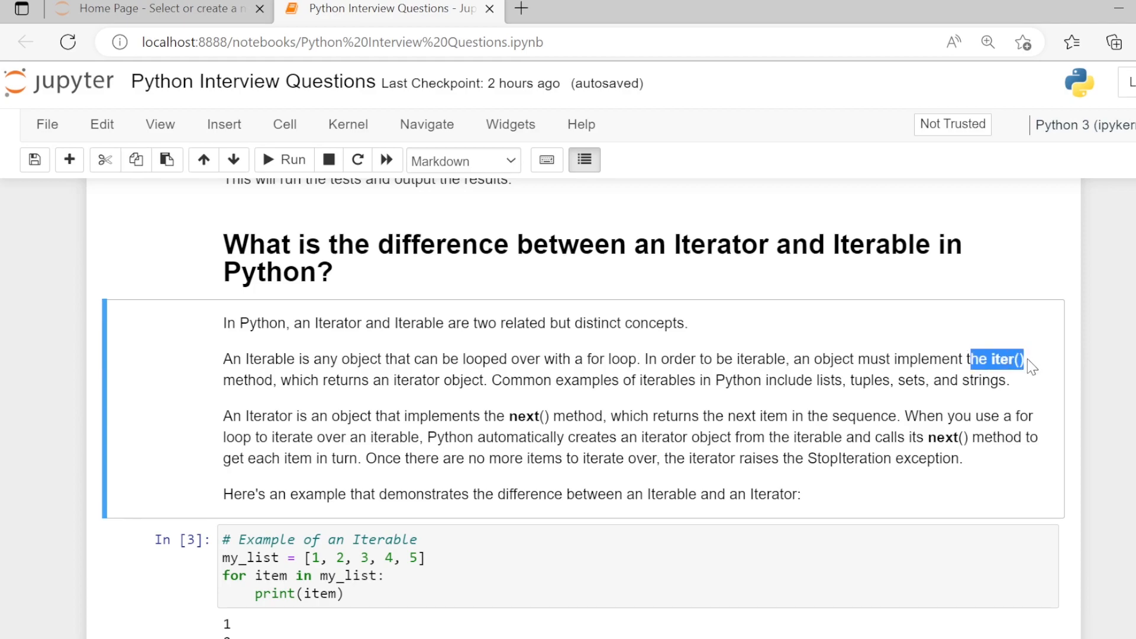
{"action": "mouse_move", "coordinate": [1027, 371]}
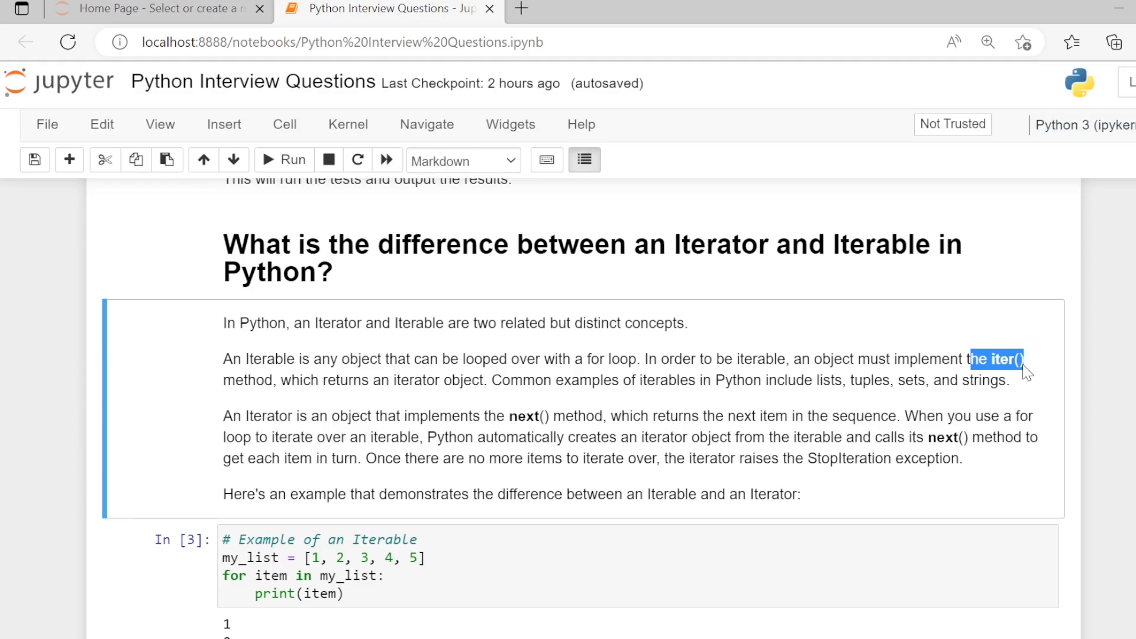
{"action": "mouse_move", "coordinate": [902, 395]}
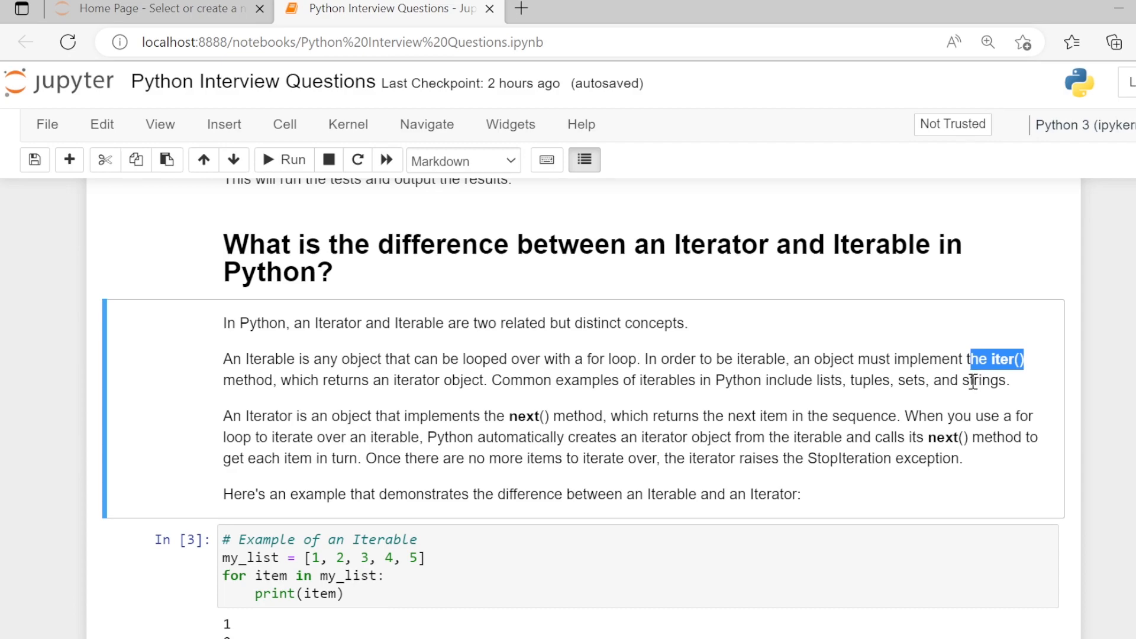
{"action": "mouse_move", "coordinate": [398, 417]}
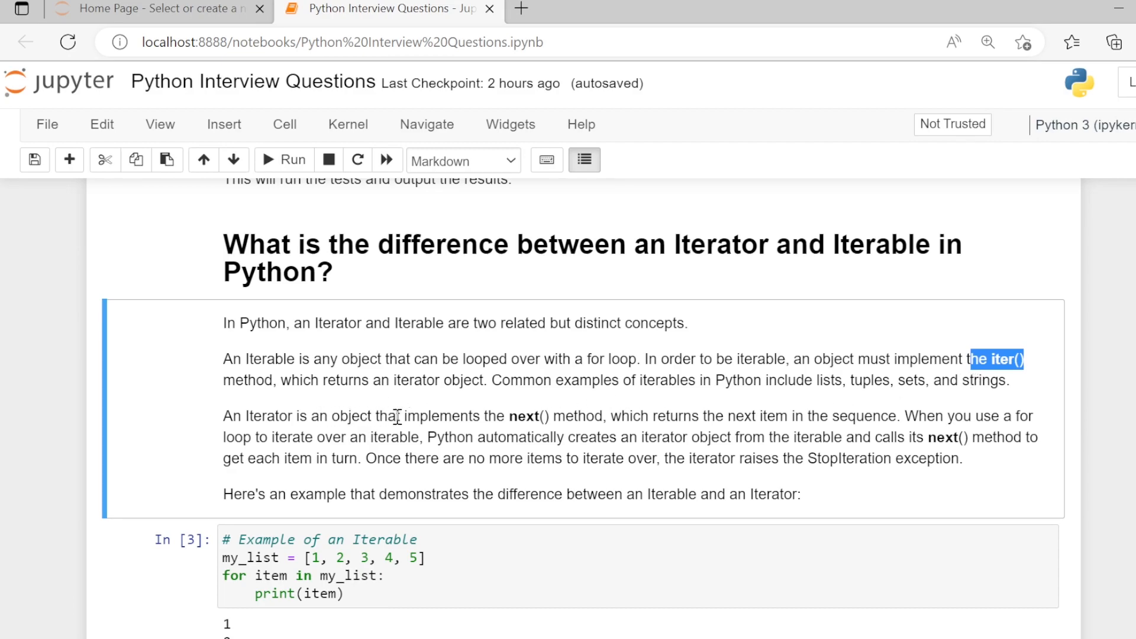
{"action": "mouse_move", "coordinate": [500, 415]}
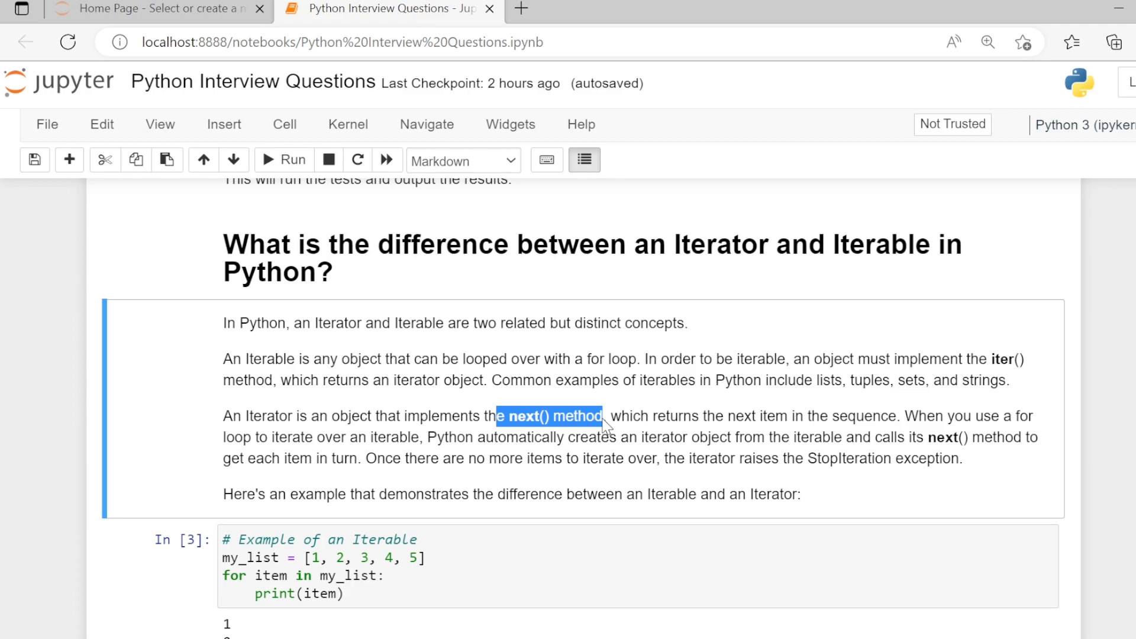
{"action": "mouse_move", "coordinate": [663, 446]}
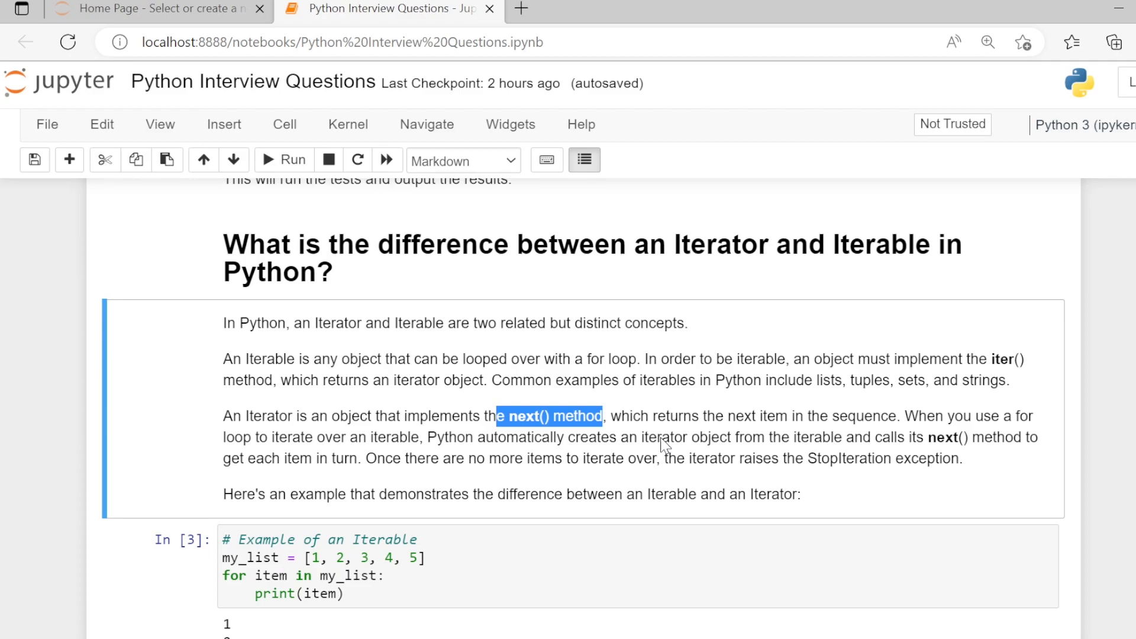
{"action": "mouse_move", "coordinate": [454, 473]}
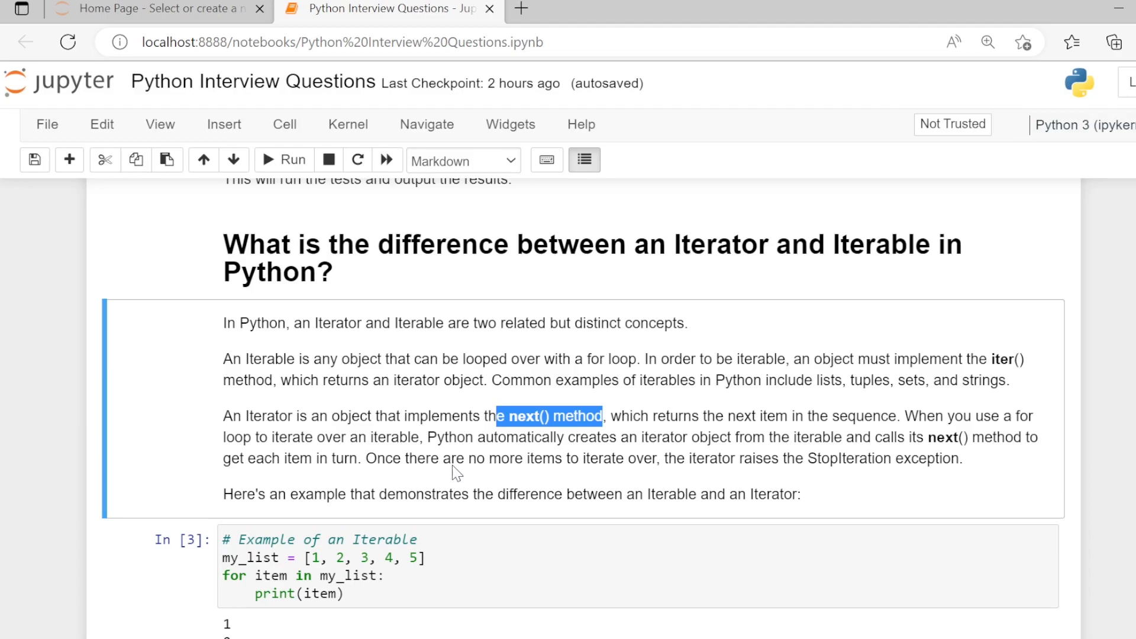
{"action": "mouse_move", "coordinate": [869, 454]}
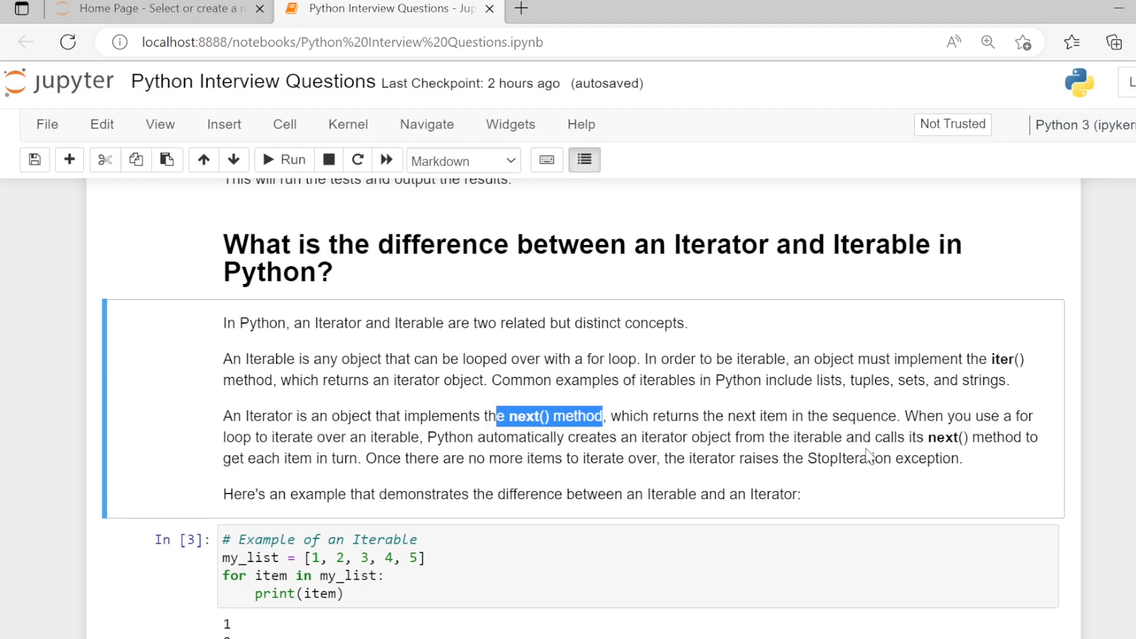
{"action": "mouse_move", "coordinate": [845, 458]}
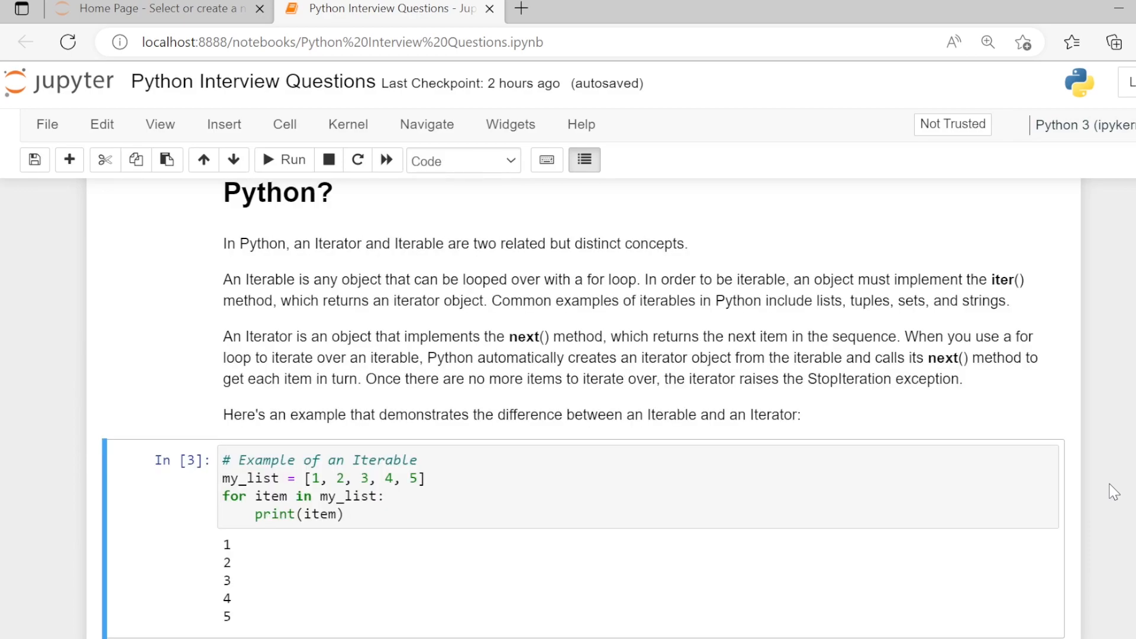
{"action": "mouse_move", "coordinate": [1028, 426]}
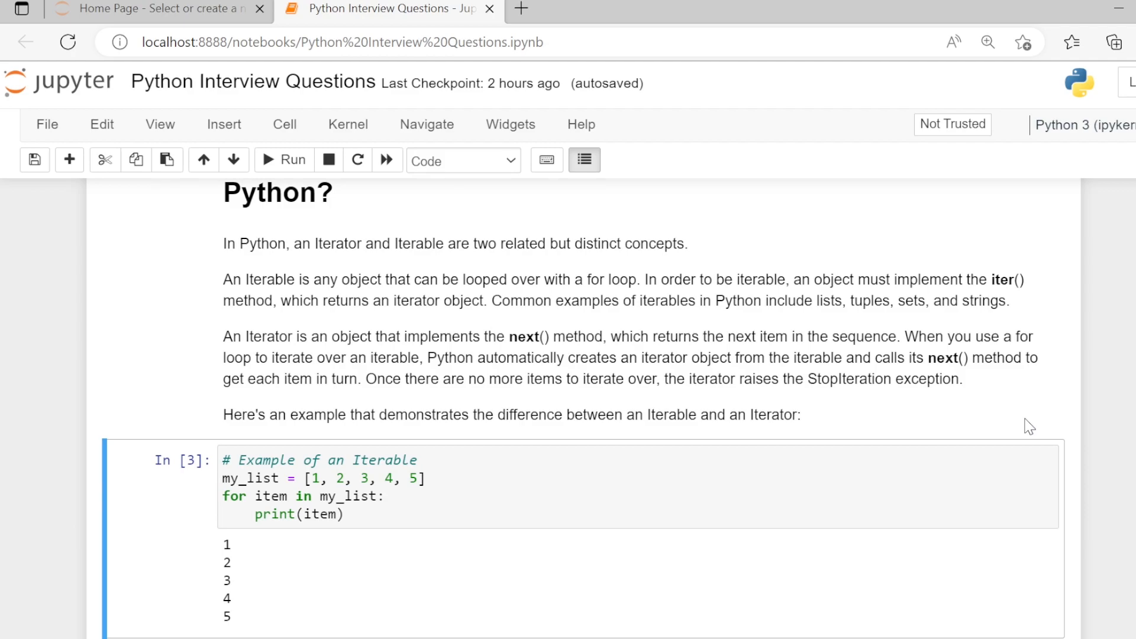
{"action": "mouse_move", "coordinate": [847, 440]}
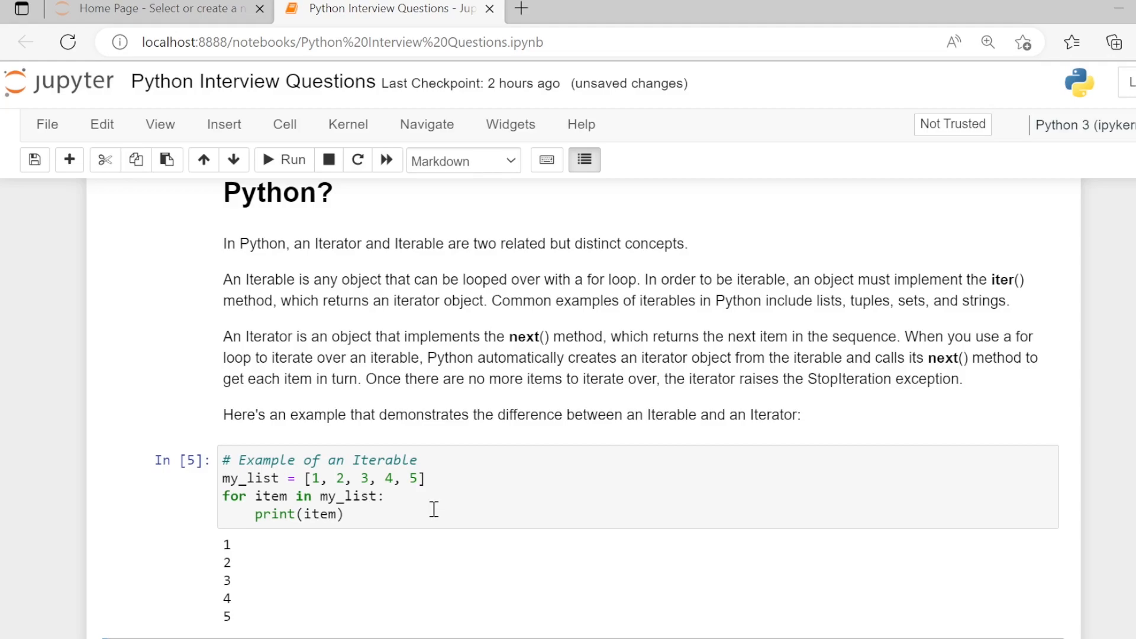
Scroll down to the iterable for-loop example after it prints 1 through 5.
{"action": "scroll", "scroll_direction": "down", "scroll_amount": 3}
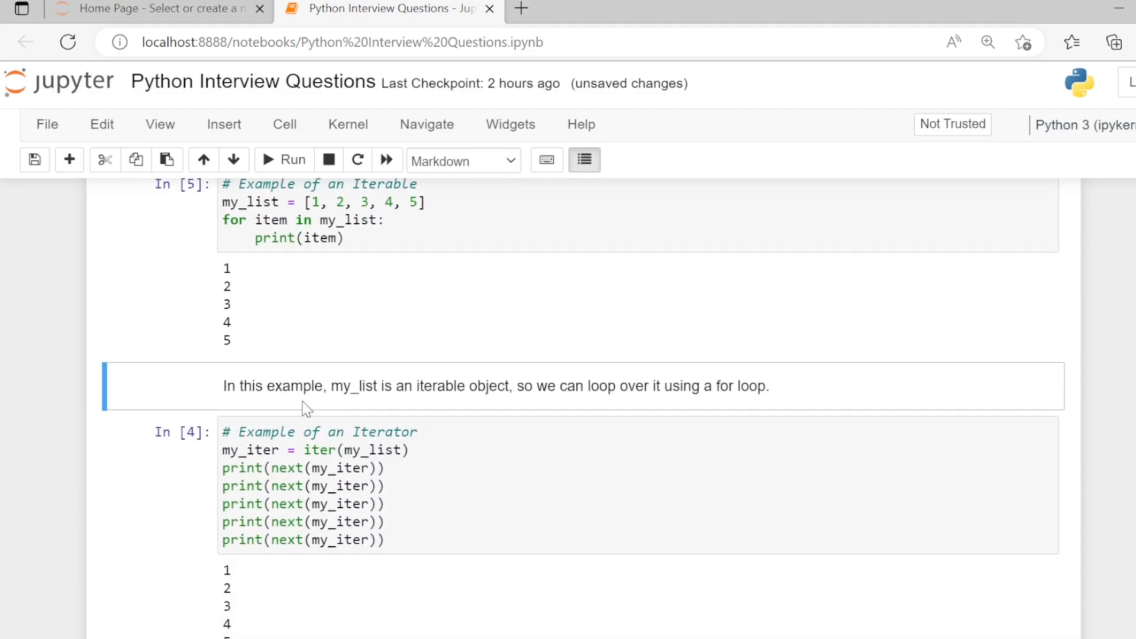
{"action": "mouse_move", "coordinate": [395, 392]}
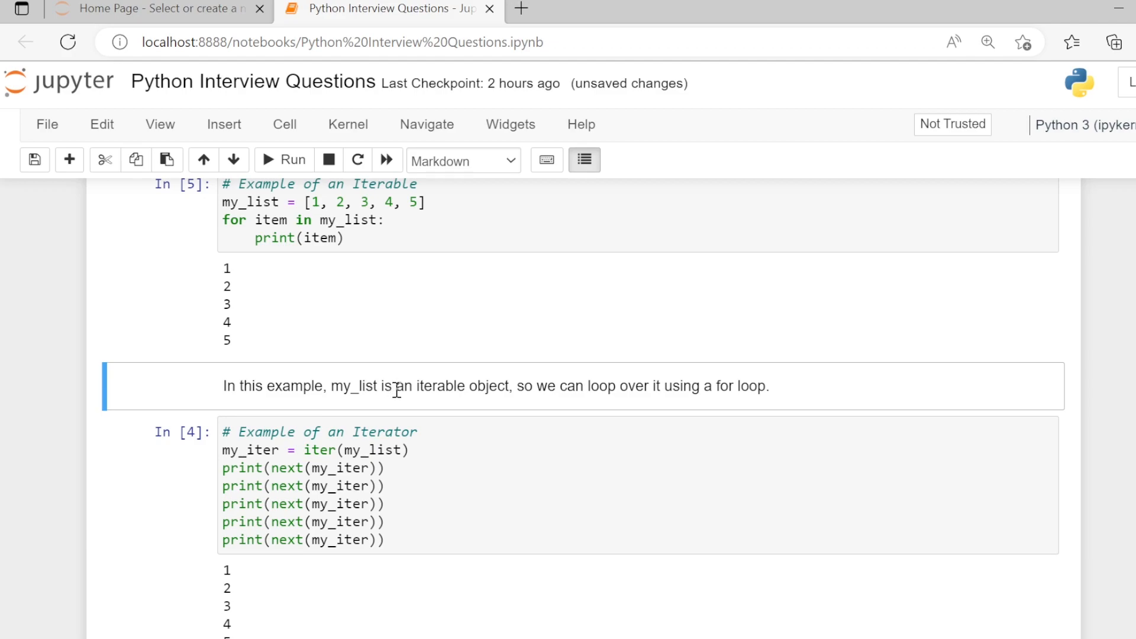
{"action": "mouse_move", "coordinate": [663, 385]}
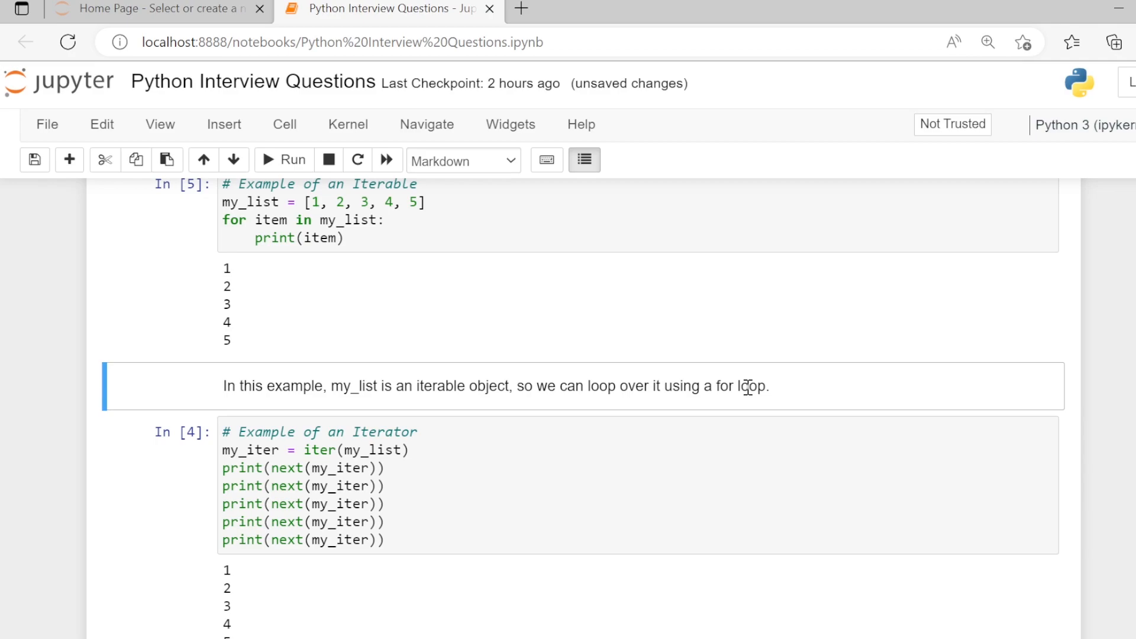
{"action": "scroll", "scroll_direction": "down", "scroll_amount": 3}
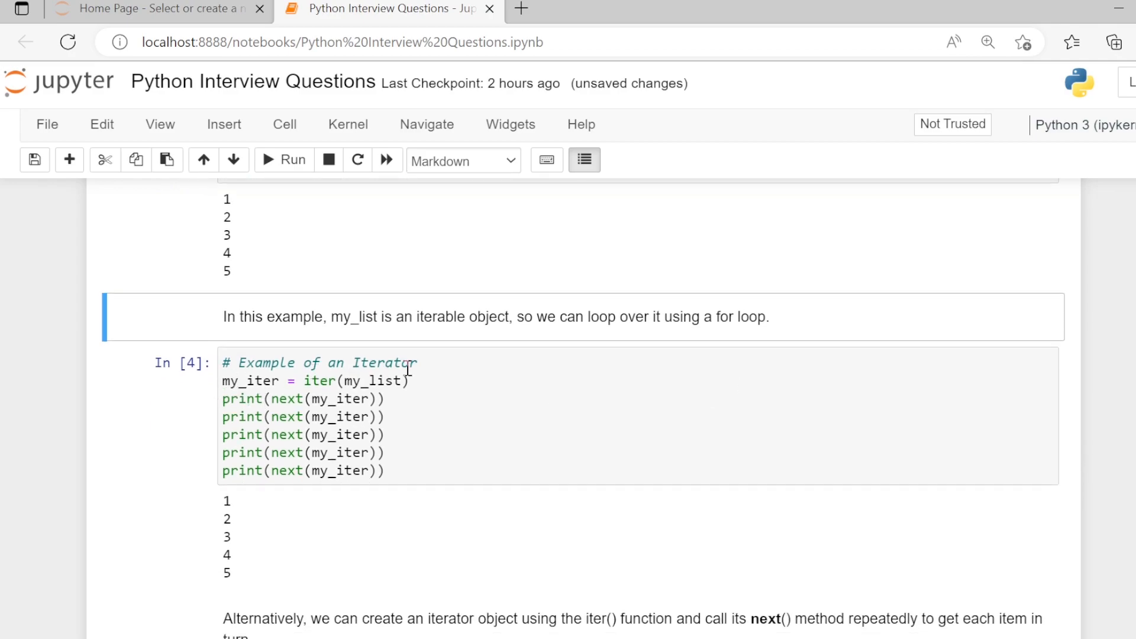
{"action": "mouse_move", "coordinate": [317, 399]}
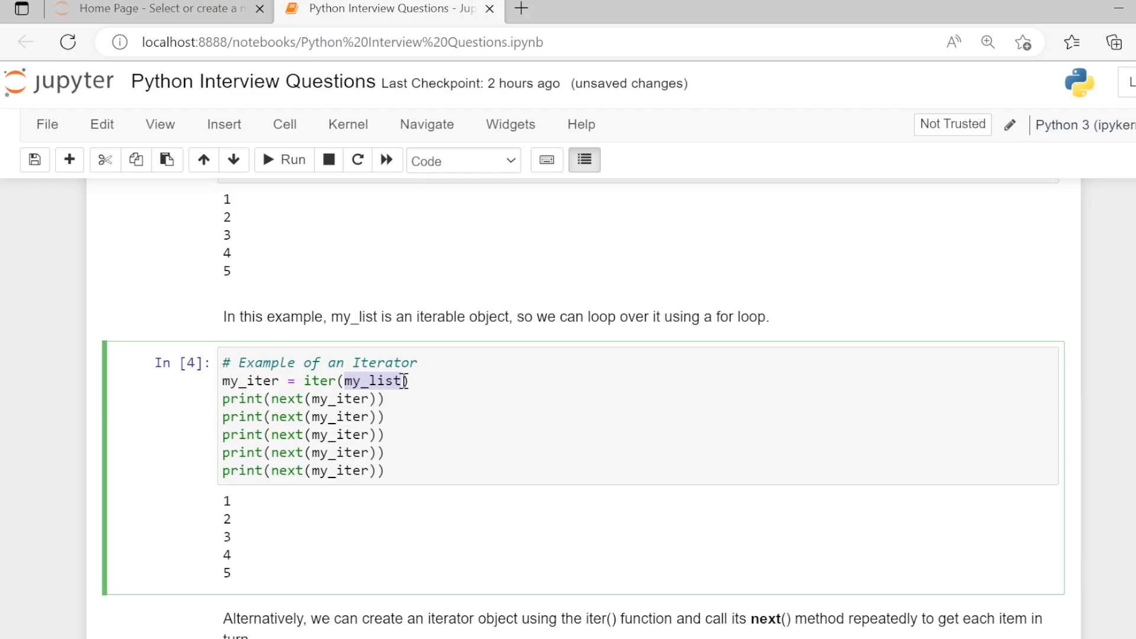
{"action": "key", "text": "ctrl+s"}
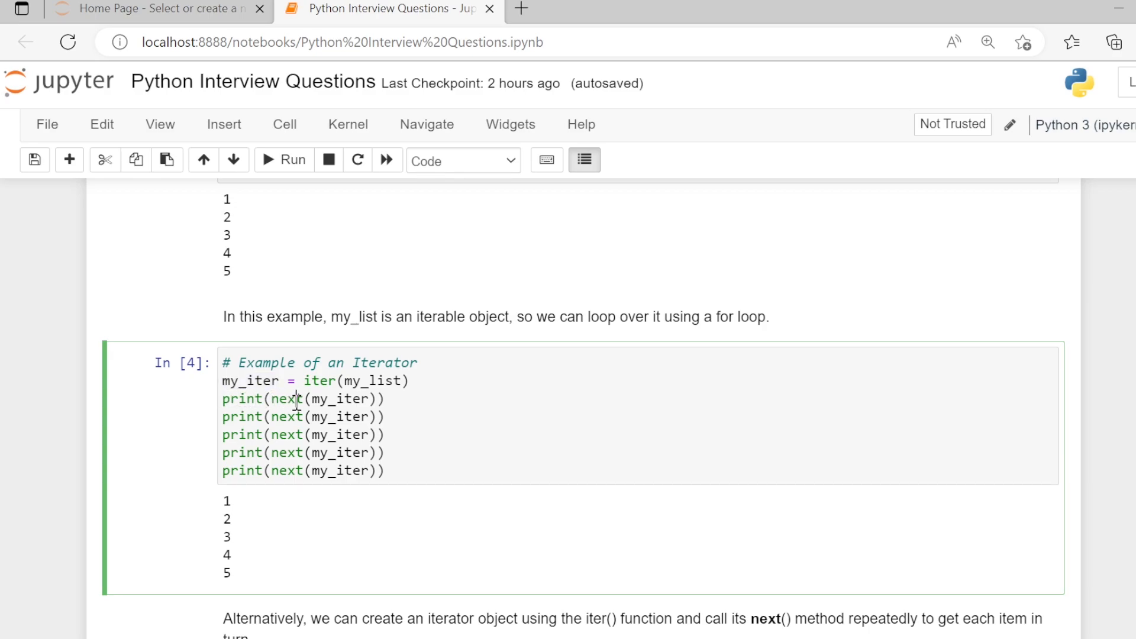
{"action": "mouse_move", "coordinate": [336, 420]}
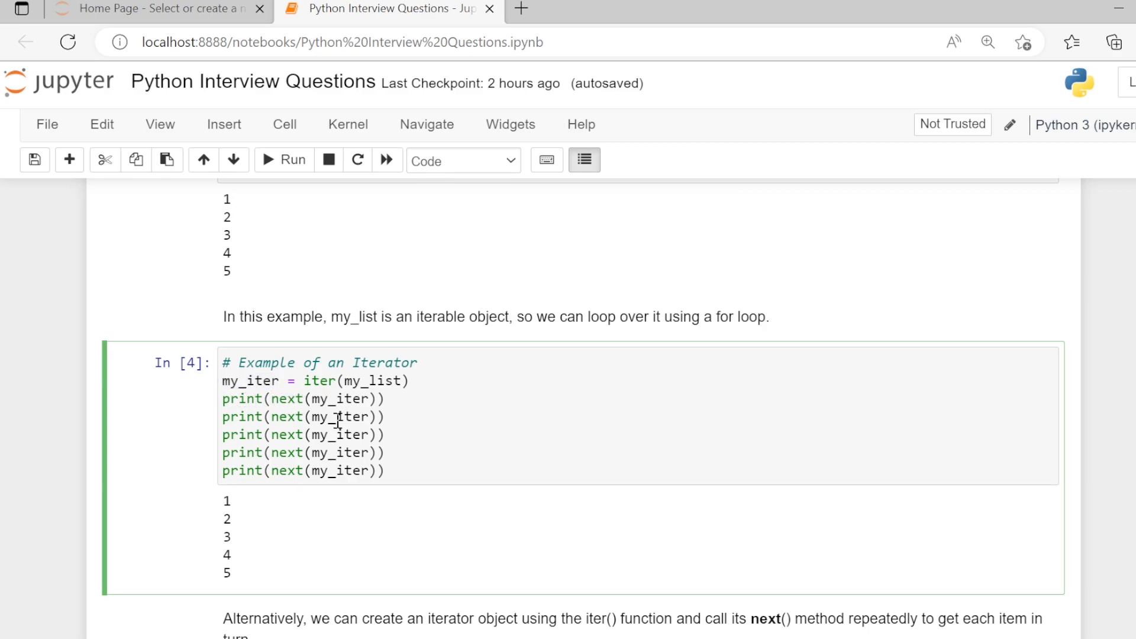
{"action": "mouse_move", "coordinate": [294, 457]}
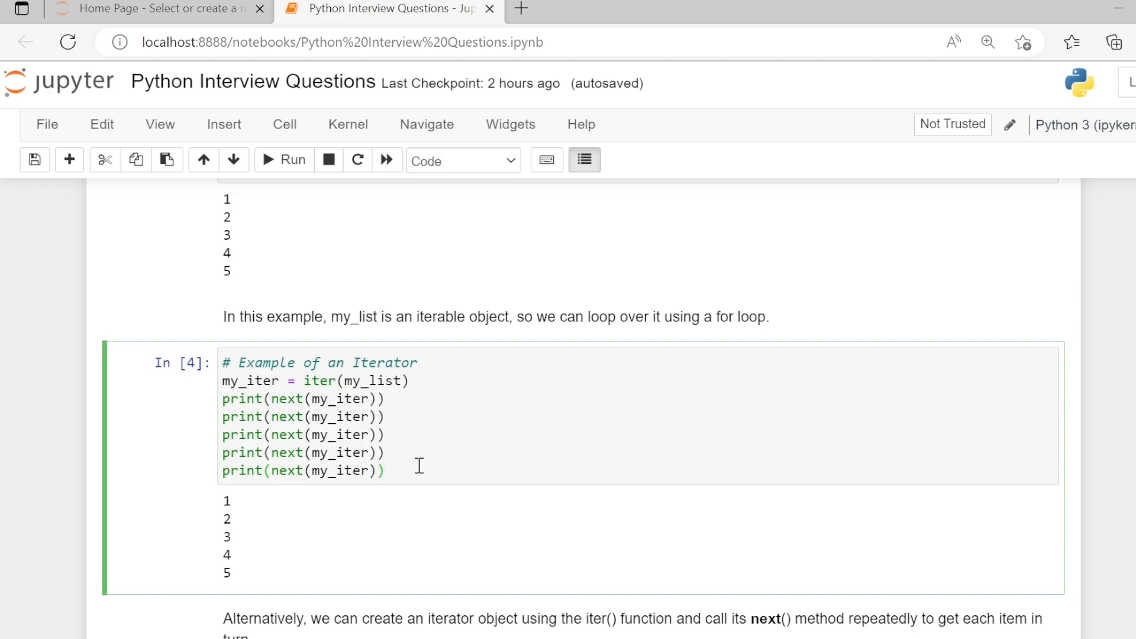
Re-run the iterator next() cell so it becomes In [6] printing 1 through 5.
{"action": "left_click", "coordinate": [461, 160]}
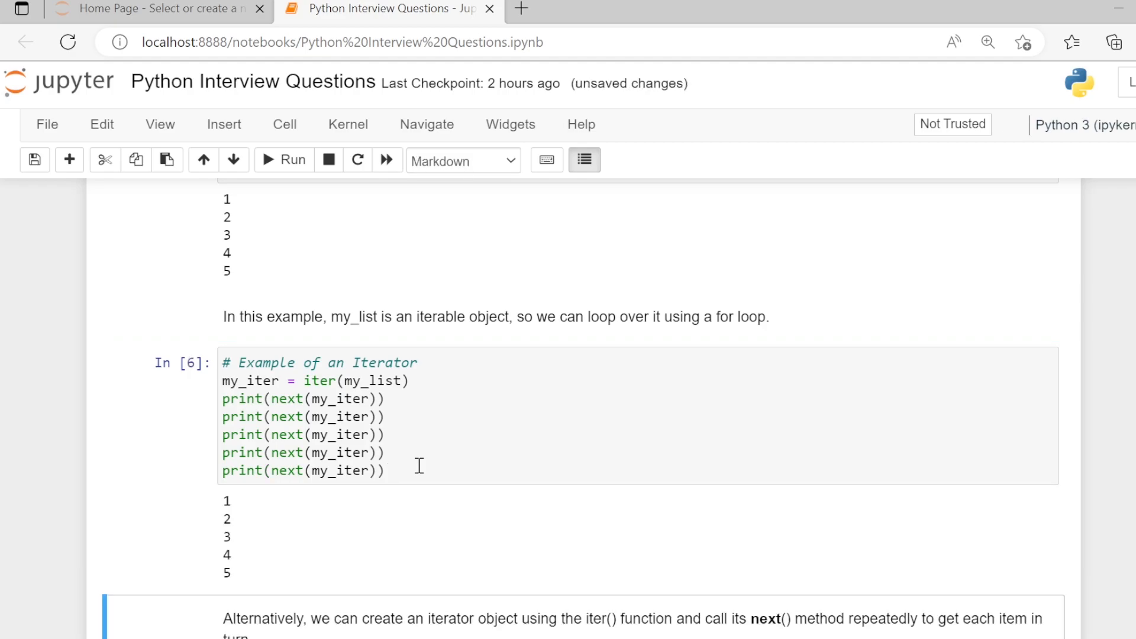
{"action": "mouse_move", "coordinate": [322, 407]}
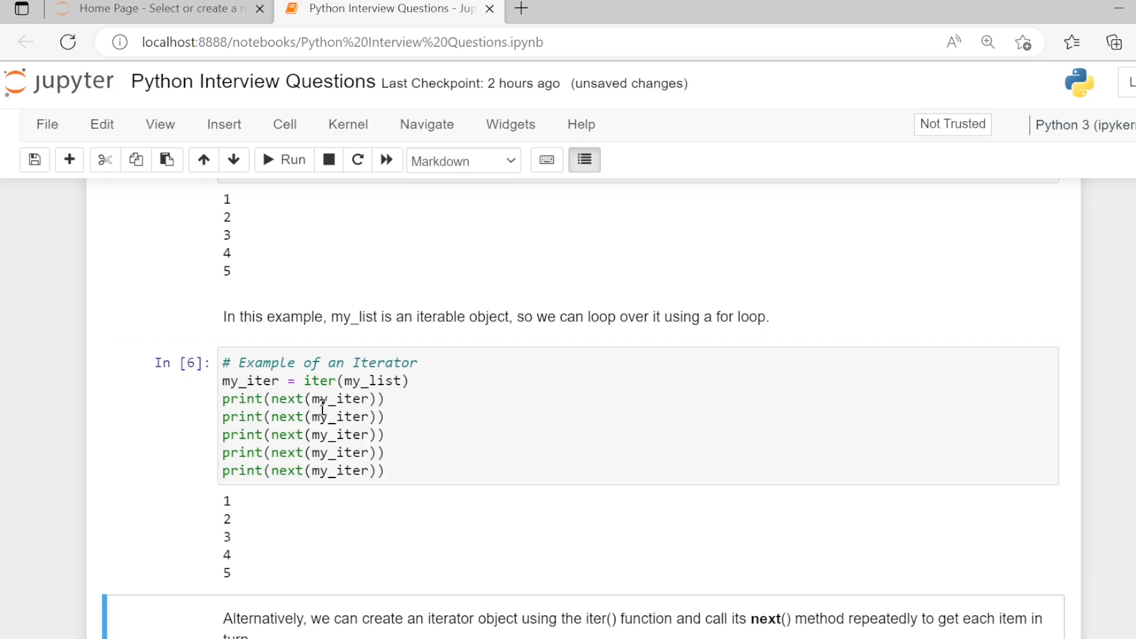
{"action": "mouse_move", "coordinate": [290, 398]}
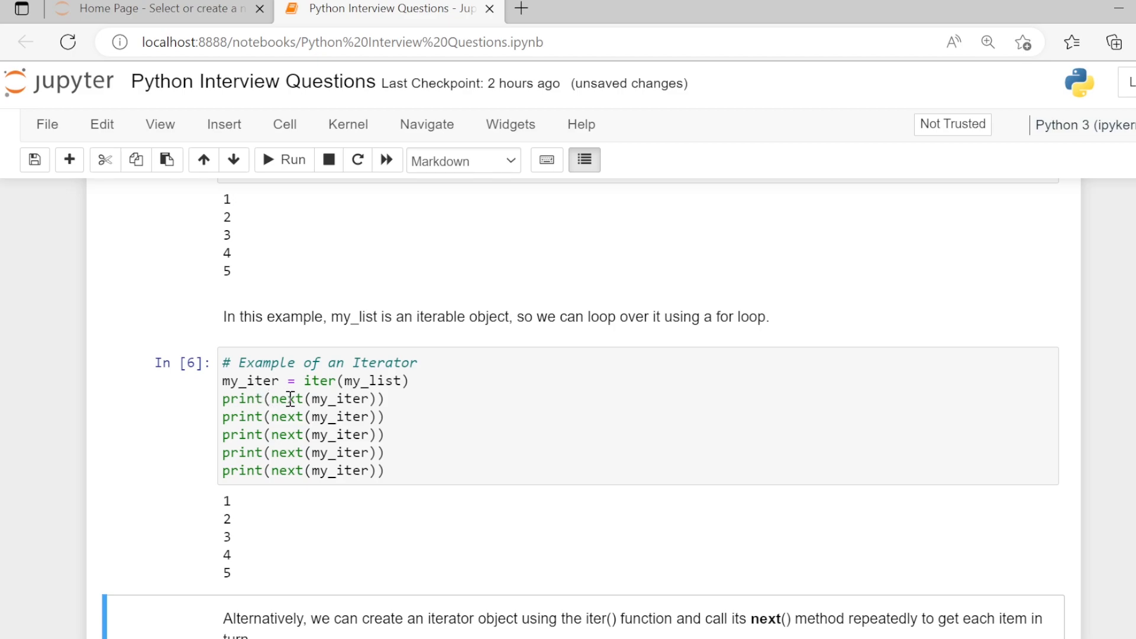
{"action": "scroll", "scroll_direction": "down", "scroll_amount": 3}
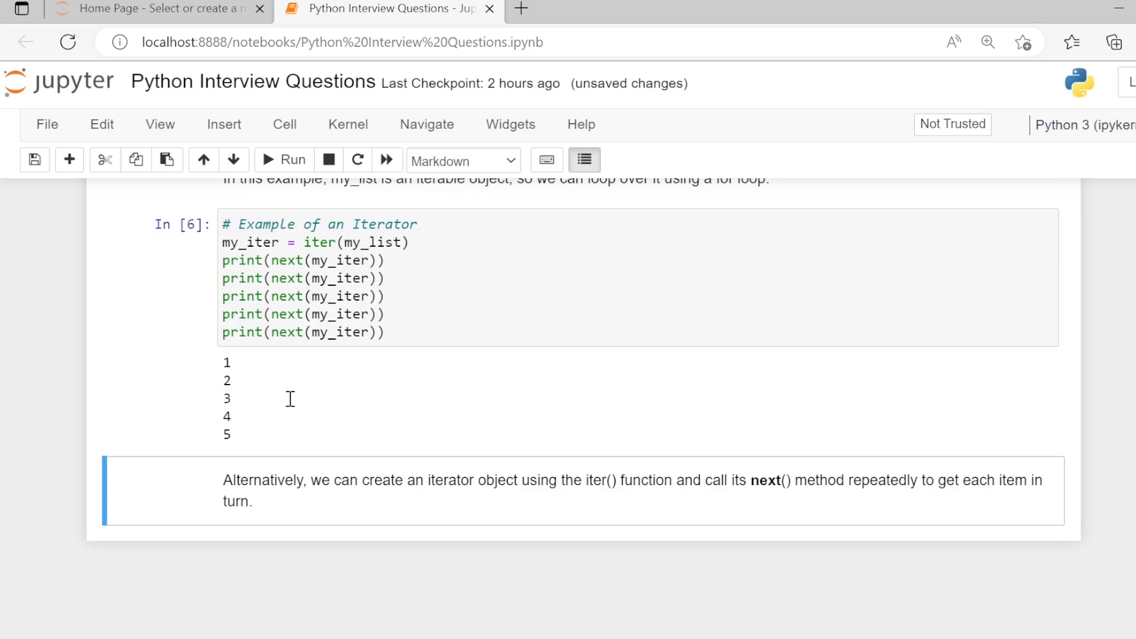
{"action": "mouse_move", "coordinate": [283, 504]}
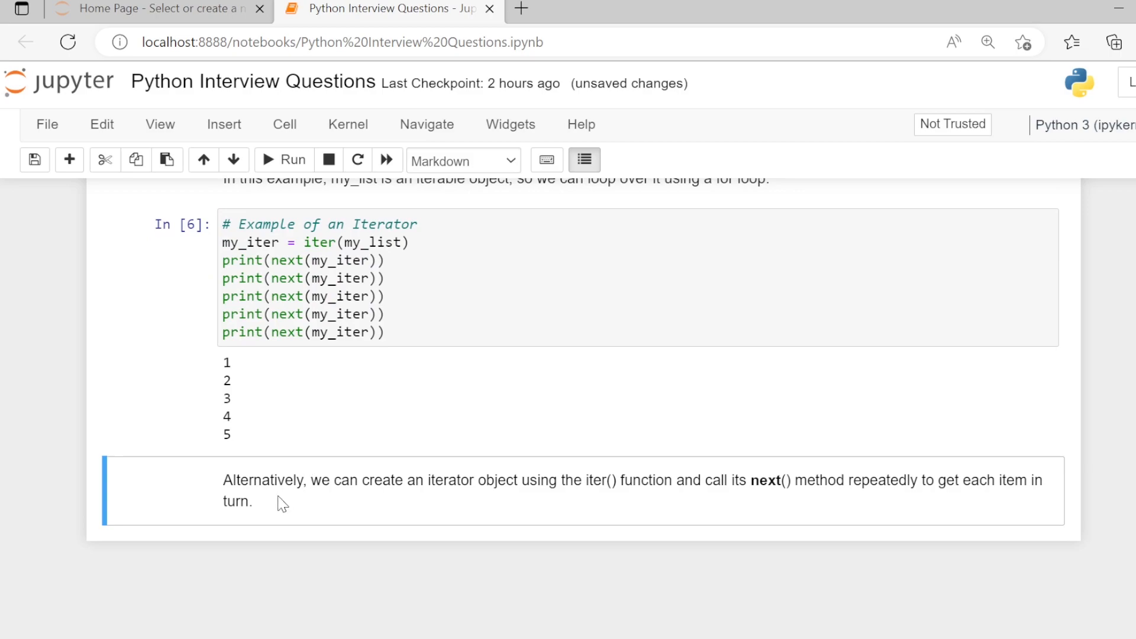